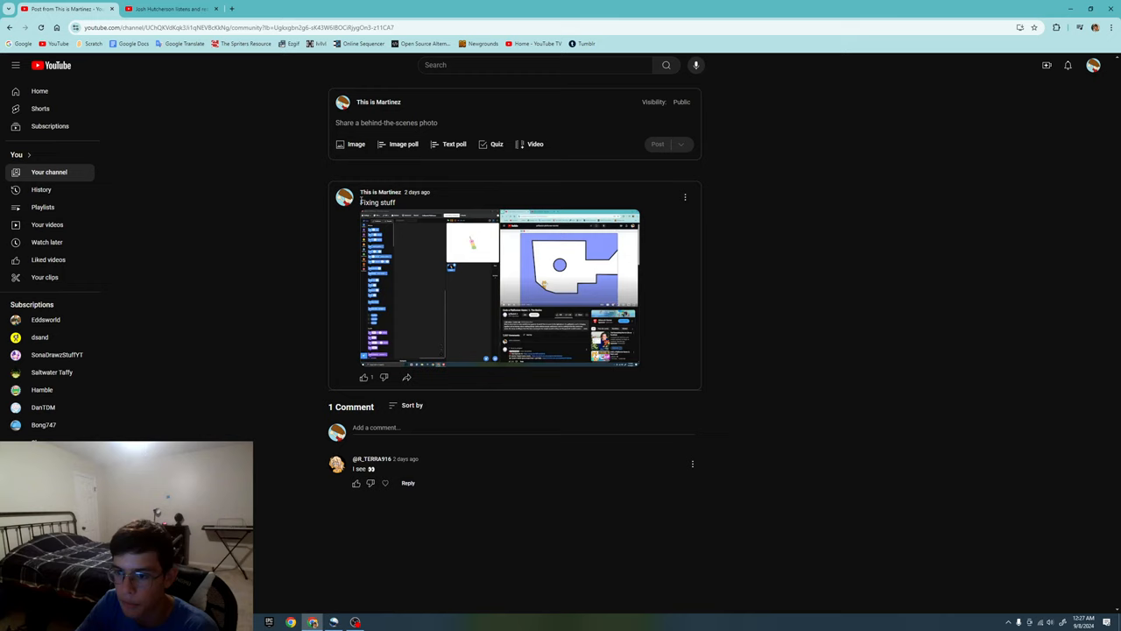
mouse_move(462, 237)
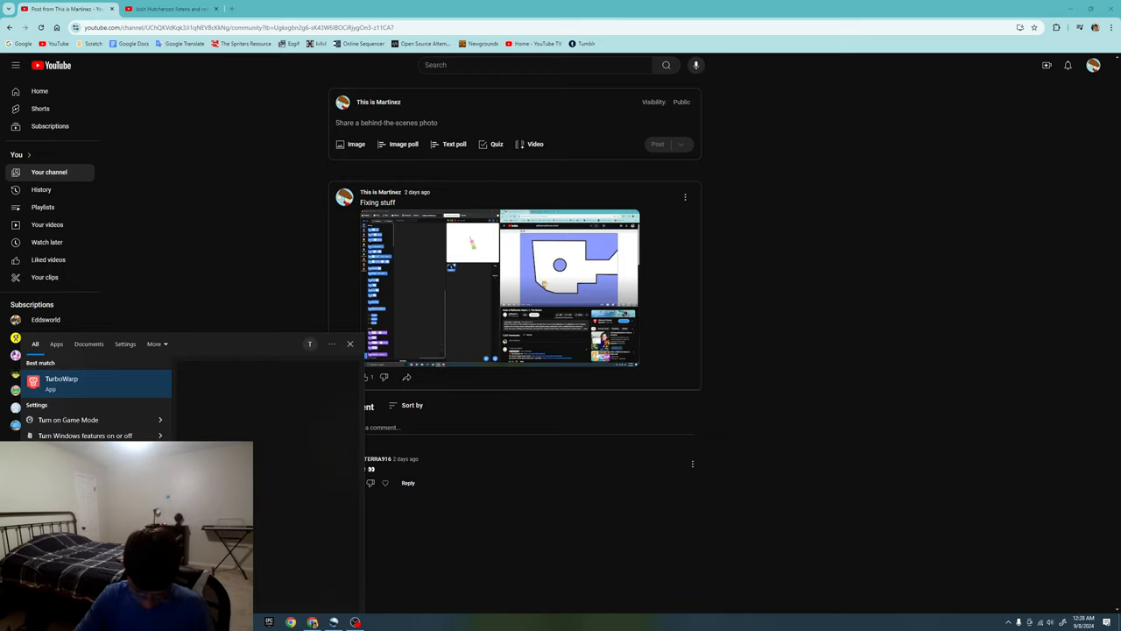
- Launch TurboWarp Desktop from the Windows search results
left_click(62, 378)
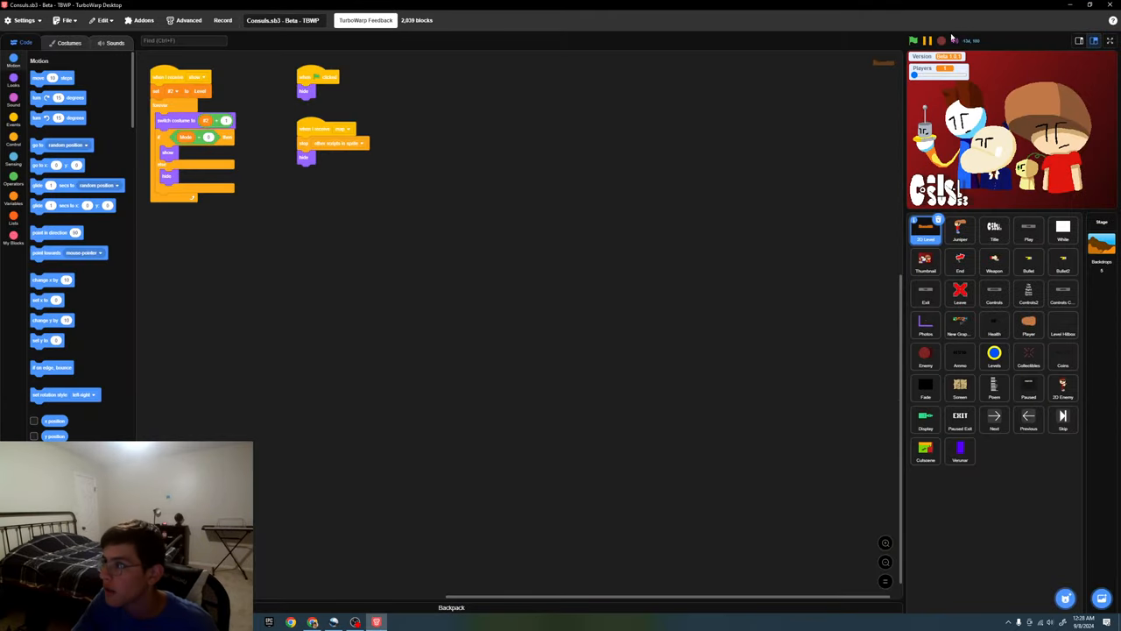
left_click(1111, 40)
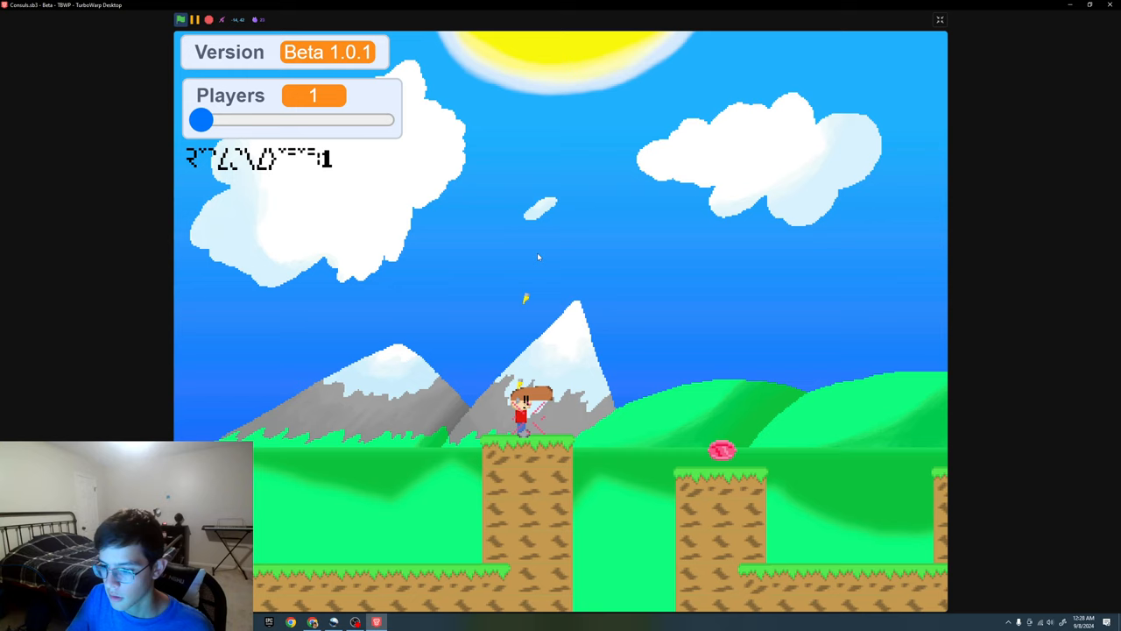
- Set the Players slider to 2, play briefly, then return it to 1
left_click_drag(199, 120, 253, 119)
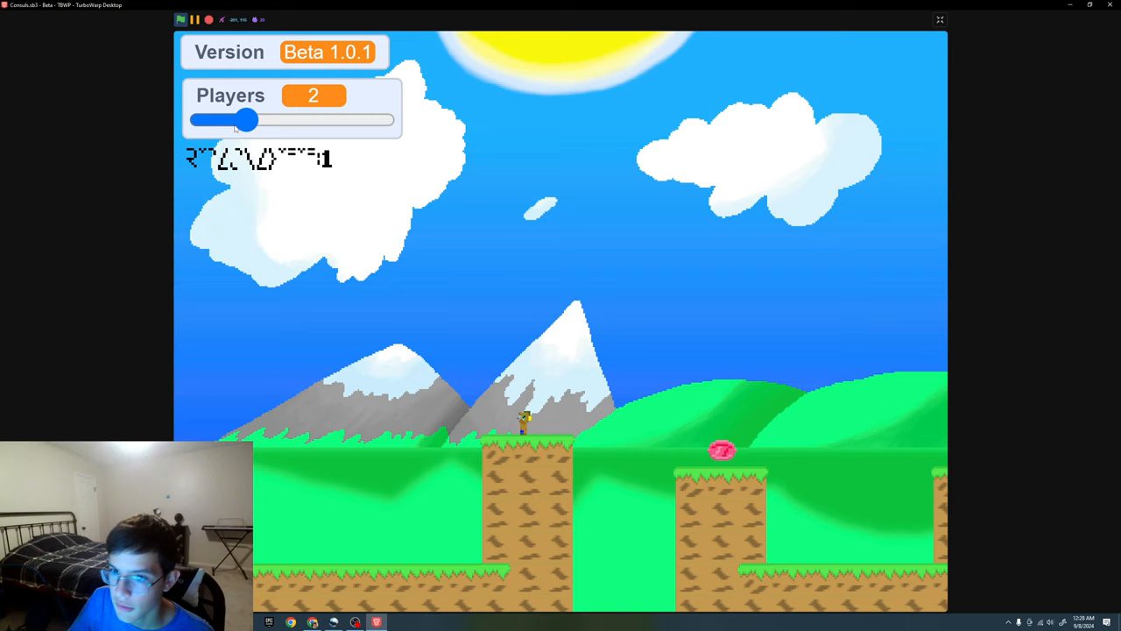
left_click_drag(249, 119, 200, 119)
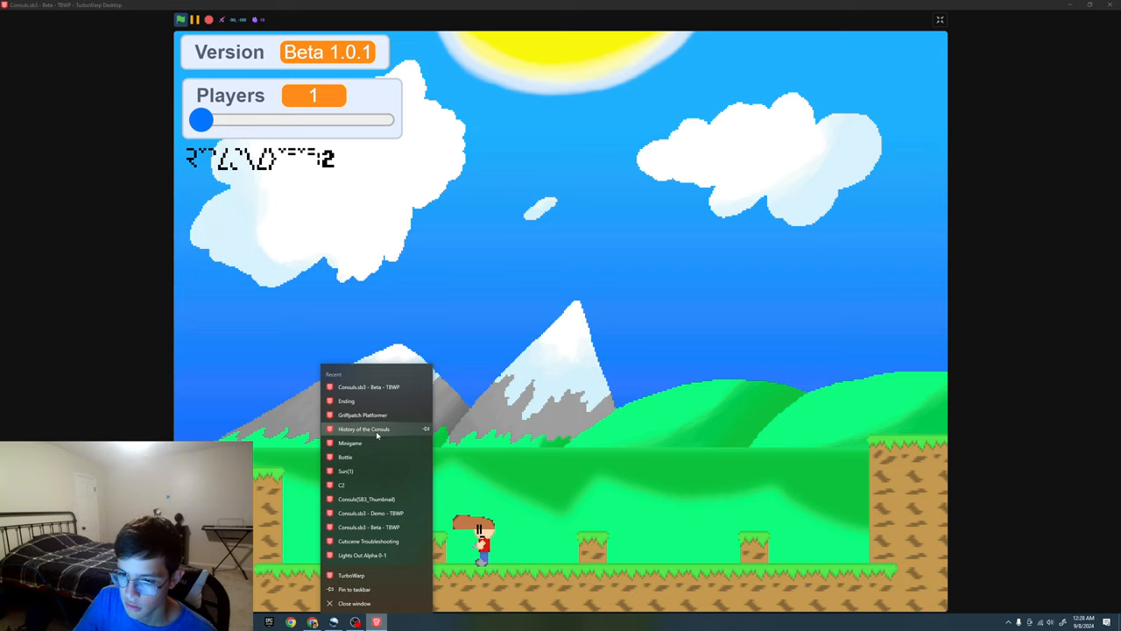
mouse_move(361, 414)
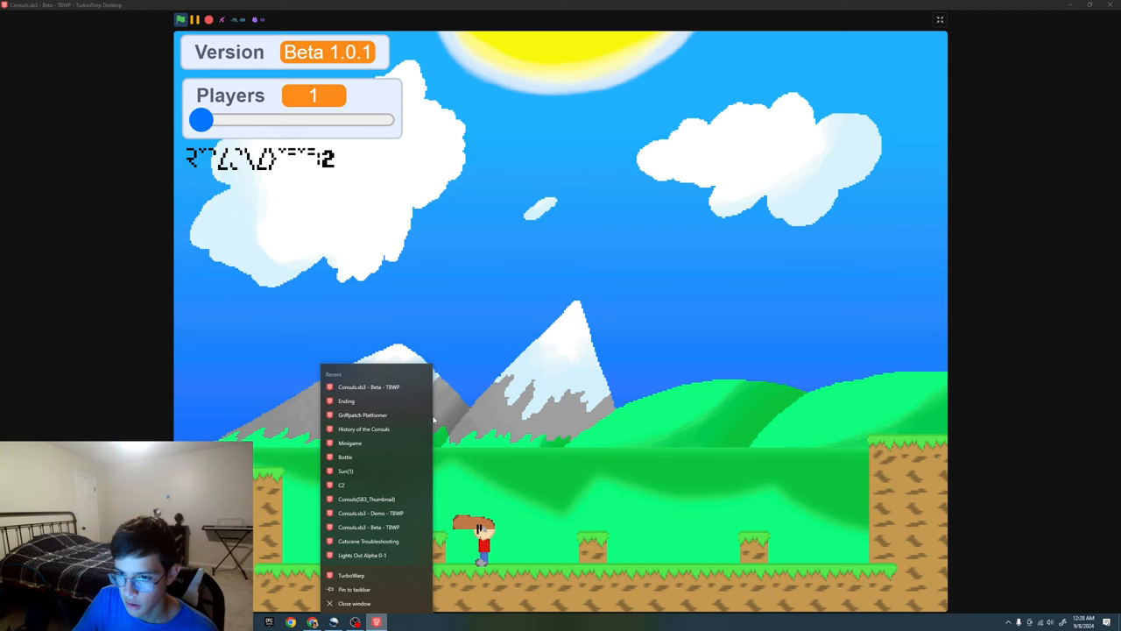
- Open the Goldpatch Platformer project from the jump list and maximize its window
left_click(361, 413)
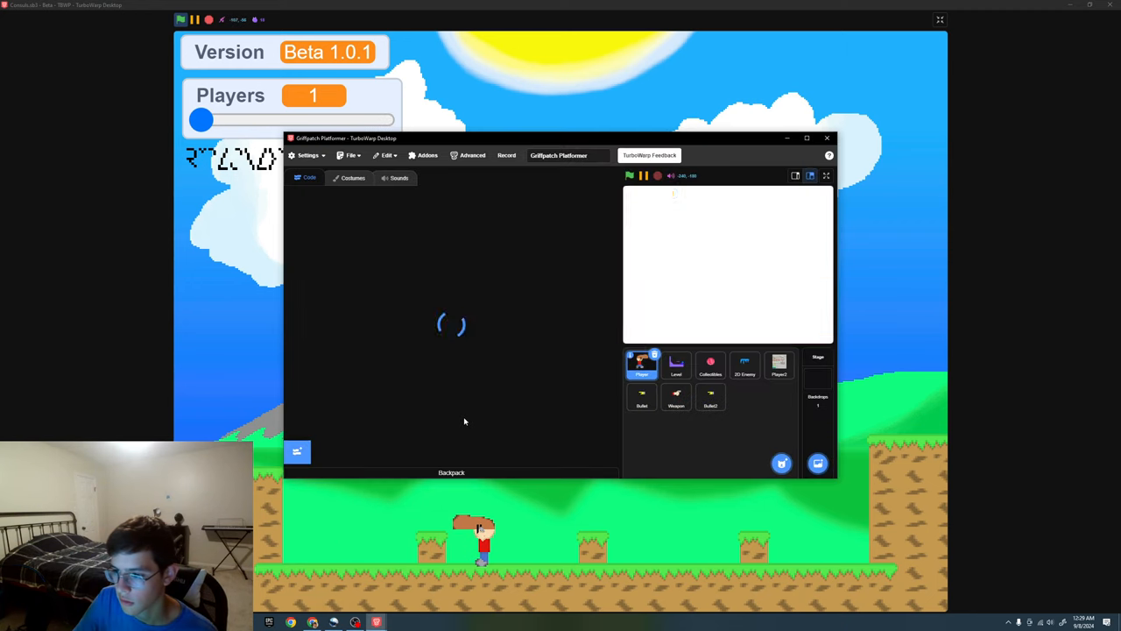
left_click(806, 136)
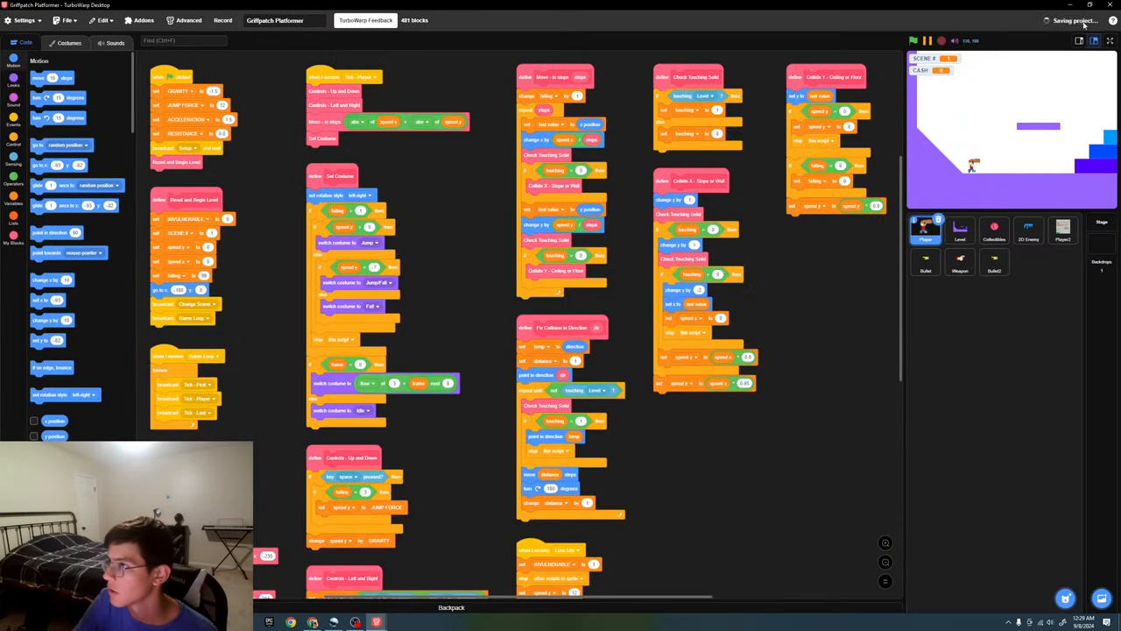